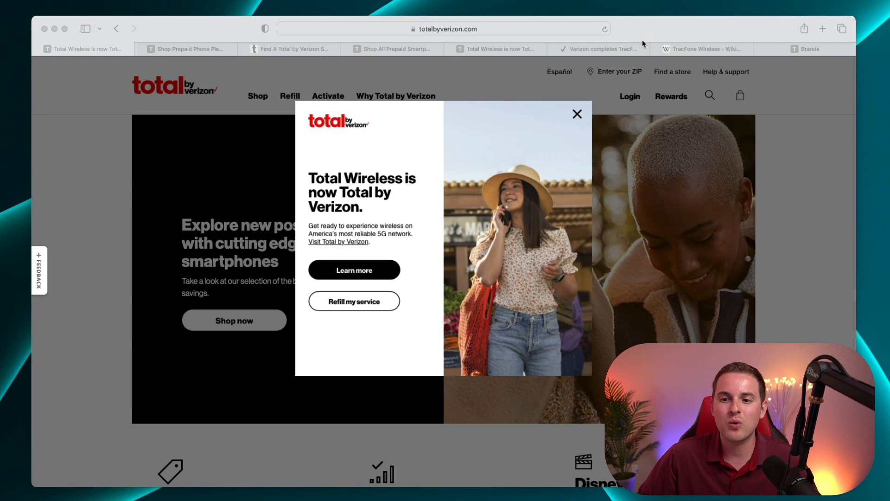
# Show the Verizon News Center article on completing the TracFone Wireless acquisition
pyautogui.click(600, 49)
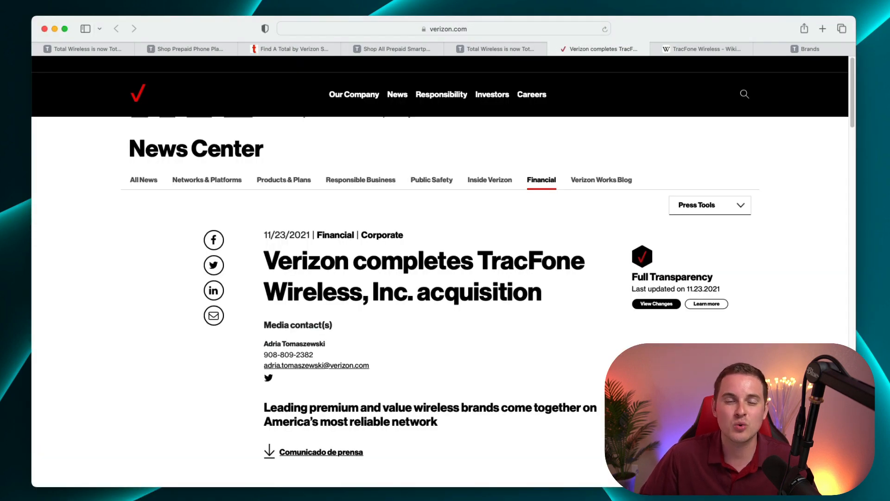
pyautogui.moveTo(592, 288)
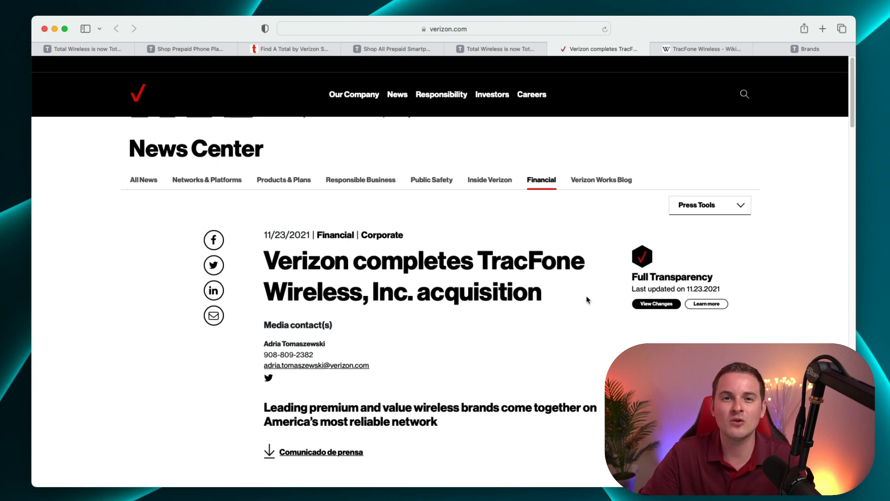
# Scroll to TracFone's figures: about 20M customers, $8.1B 2019 revenue, 90,000+ retail locations
pyautogui.scroll(-3)
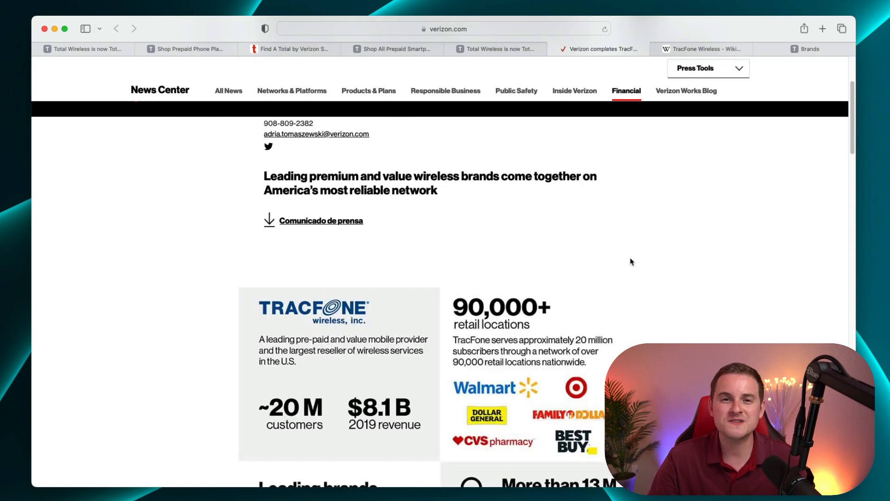
pyautogui.scroll(-3)
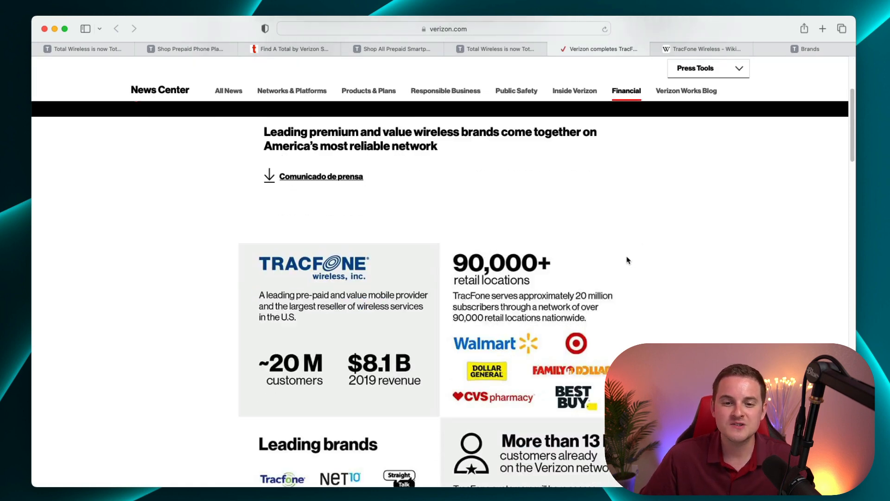
pyautogui.scroll(-3)
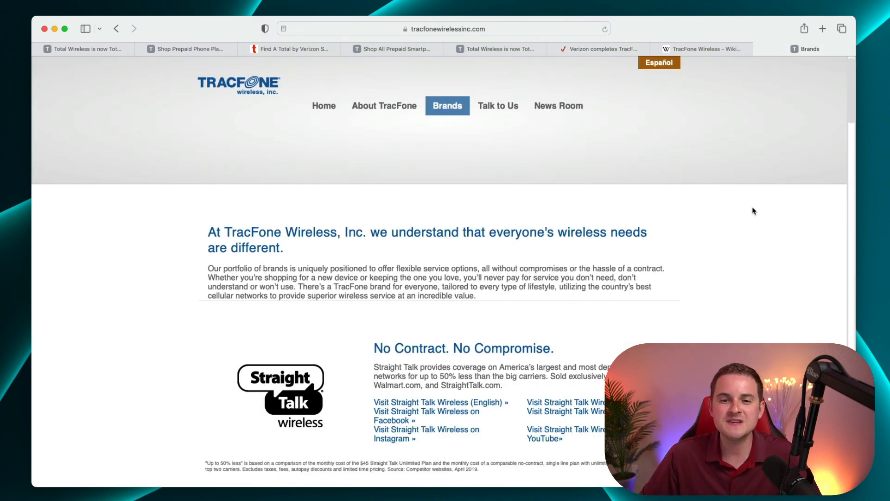
# Scroll through the TracFone brands, from Straight Talk and SIMPLE Mobile down to NET10
pyautogui.scroll(-3)
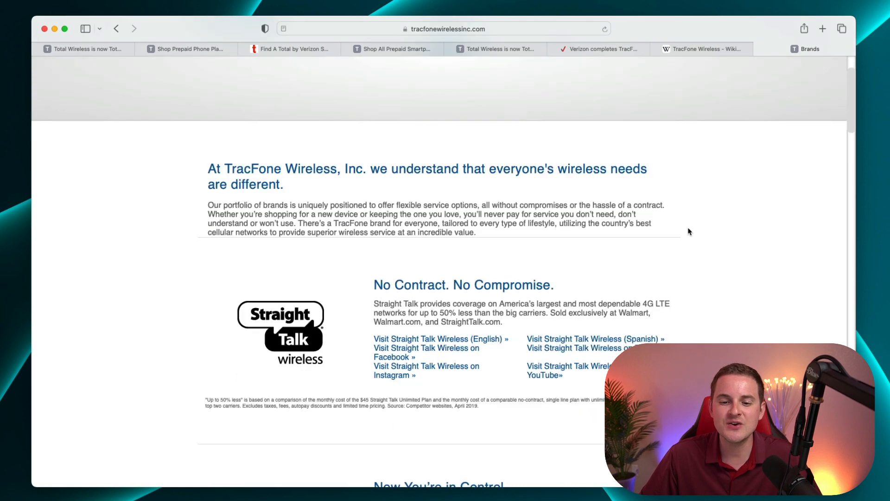
pyautogui.scroll(-3)
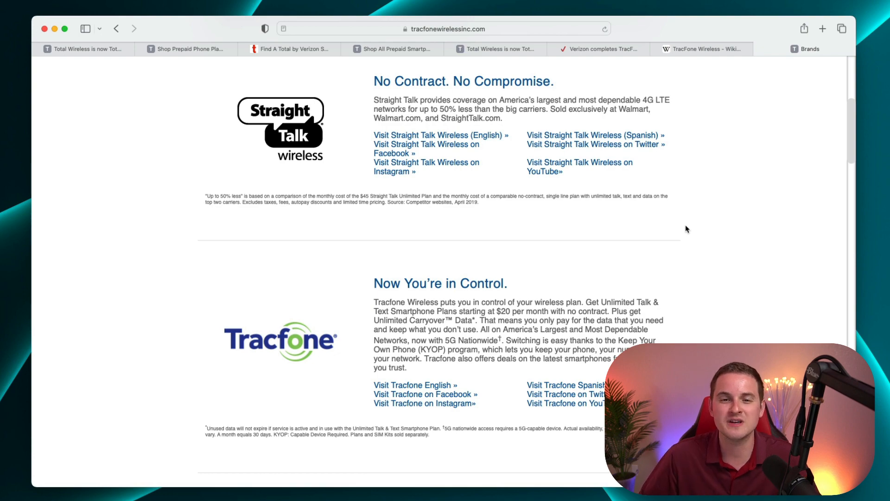
pyautogui.scroll(-3)
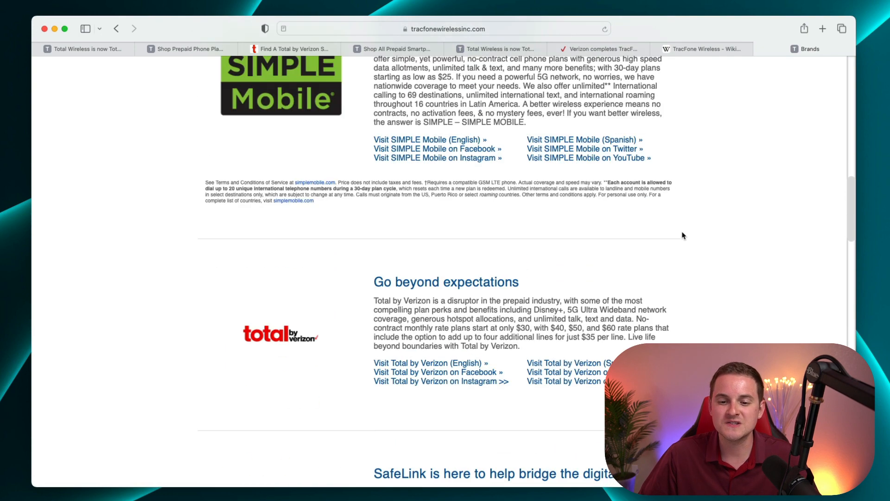
pyautogui.scroll(-3)
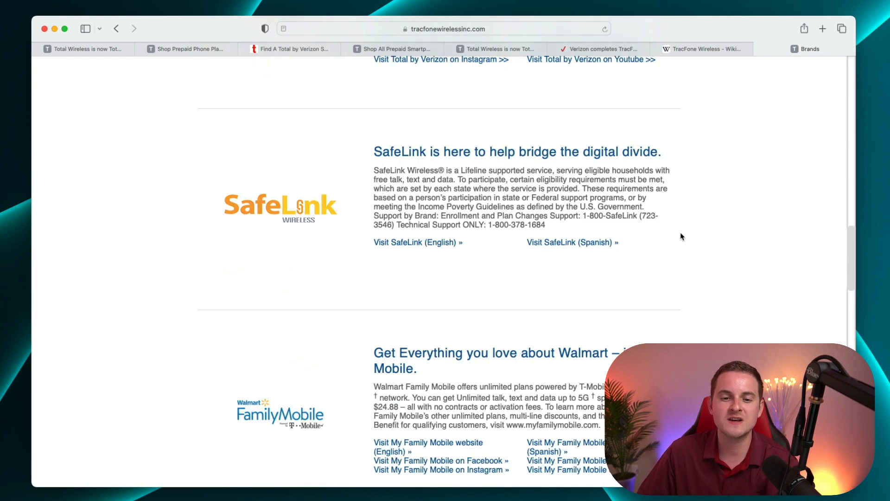
pyautogui.scroll(-3)
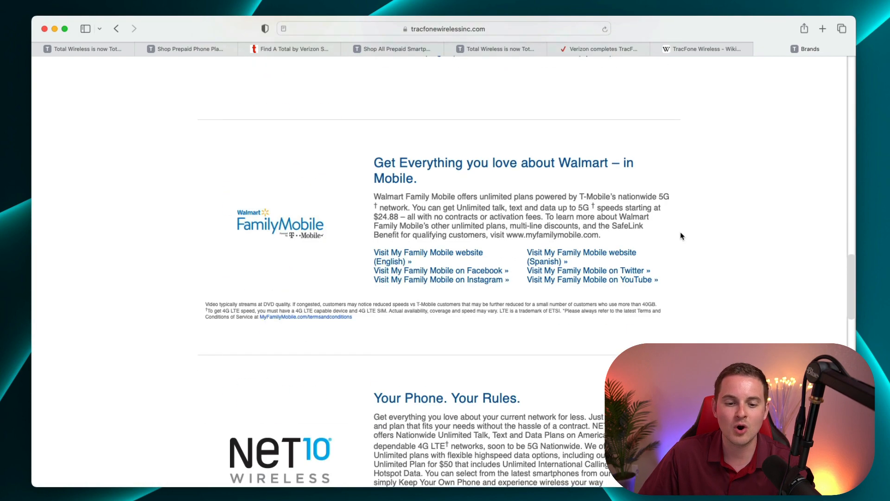
pyautogui.scroll(-3)
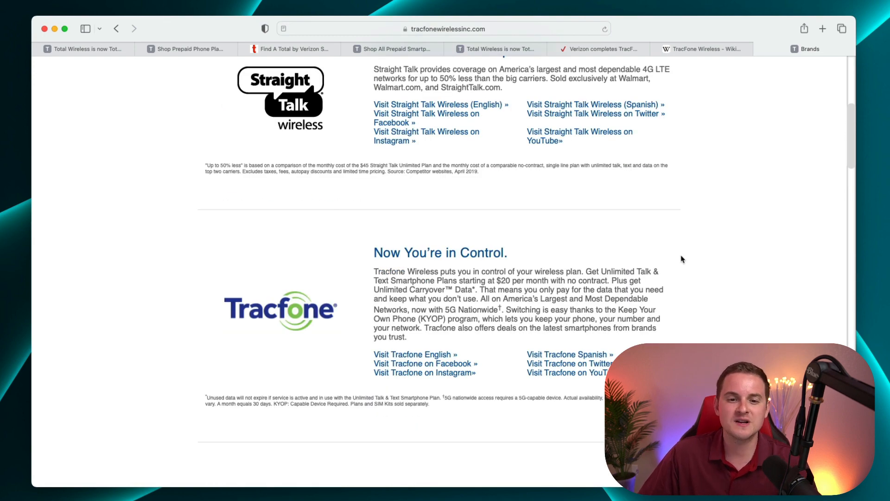
# Scroll back up to the TracFone Brands introduction and Straight Talk section
pyautogui.scroll(3)
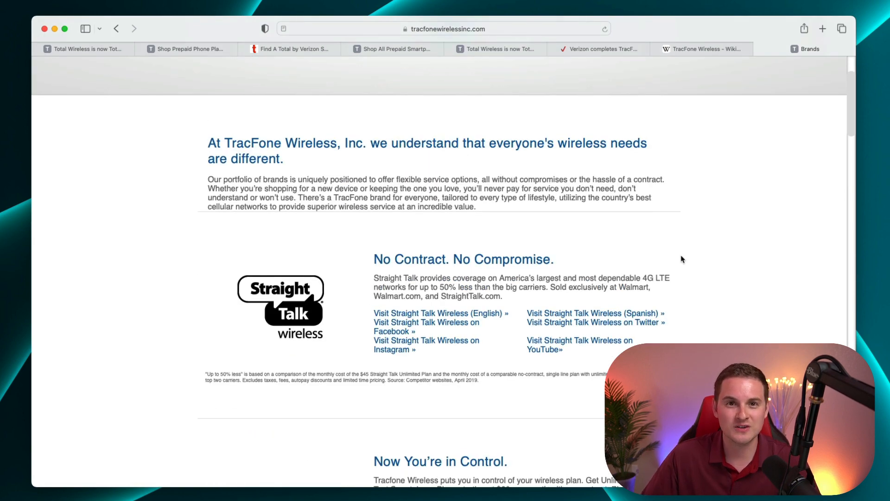
pyautogui.moveTo(715, 206)
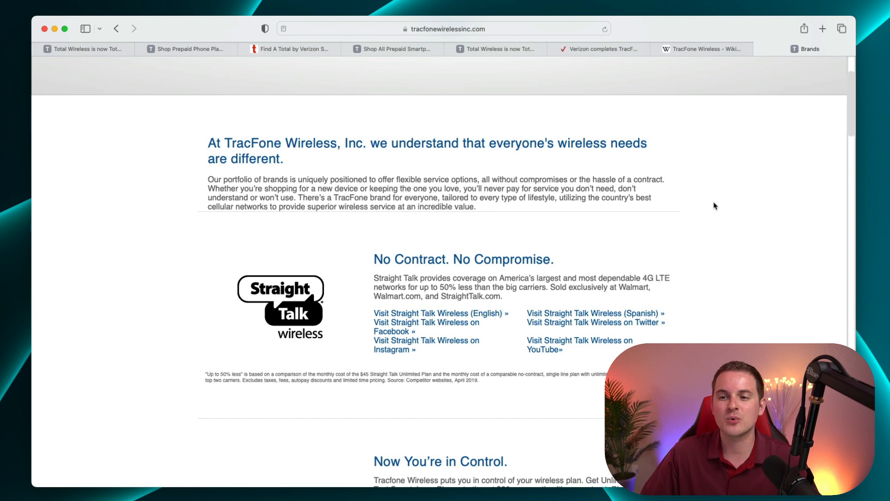
pyautogui.moveTo(199, 112)
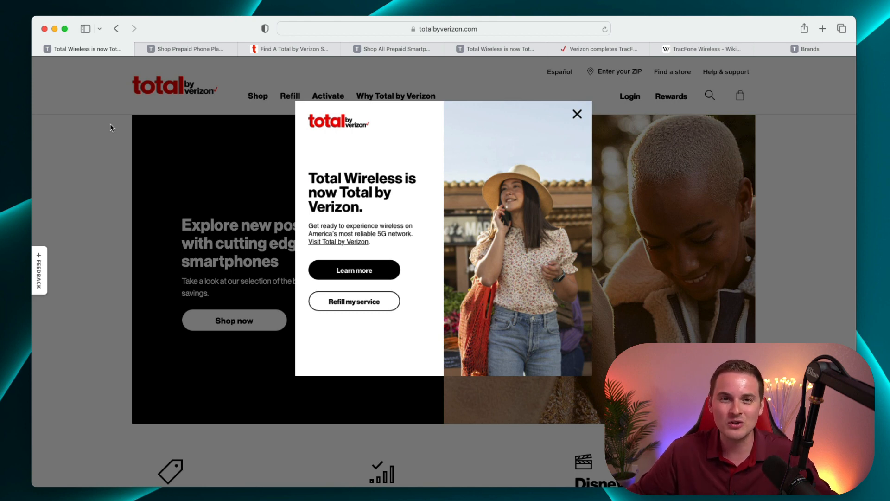
# Show the Total by Verizon multi-line plans page on mixing and matching plans
pyautogui.click(577, 114)
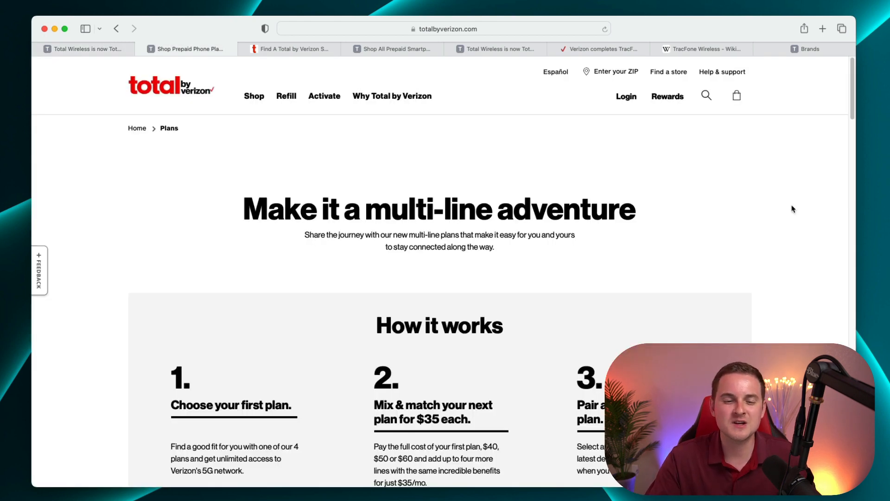
pyautogui.moveTo(720, 167)
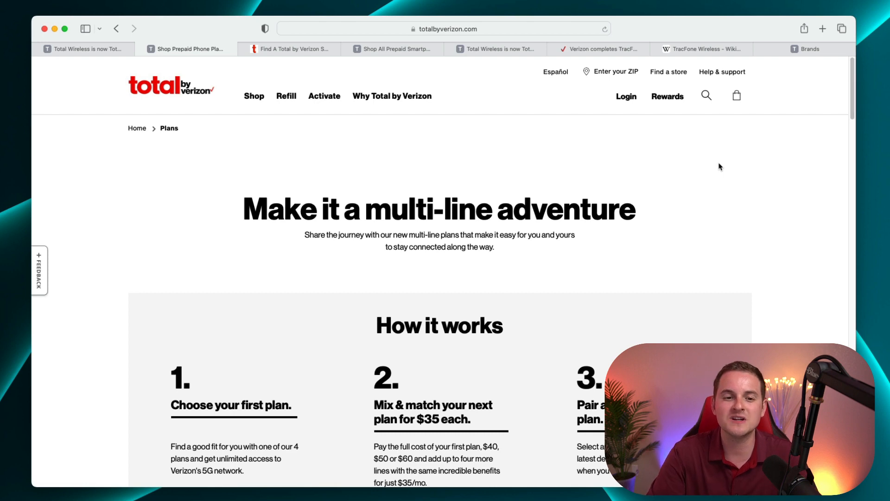
pyautogui.moveTo(714, 173)
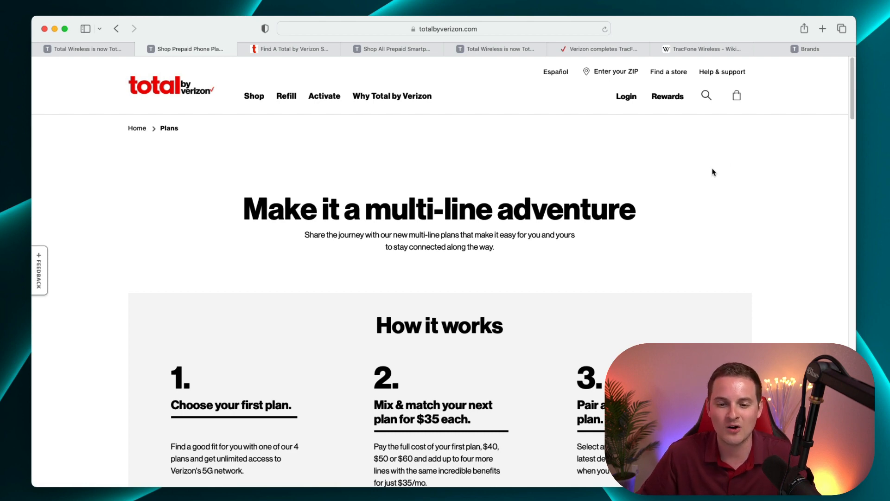
# Step plan cards through 2, 3, 4 and 5 lines, then return to 1-line pricing
pyautogui.scroll(-3)
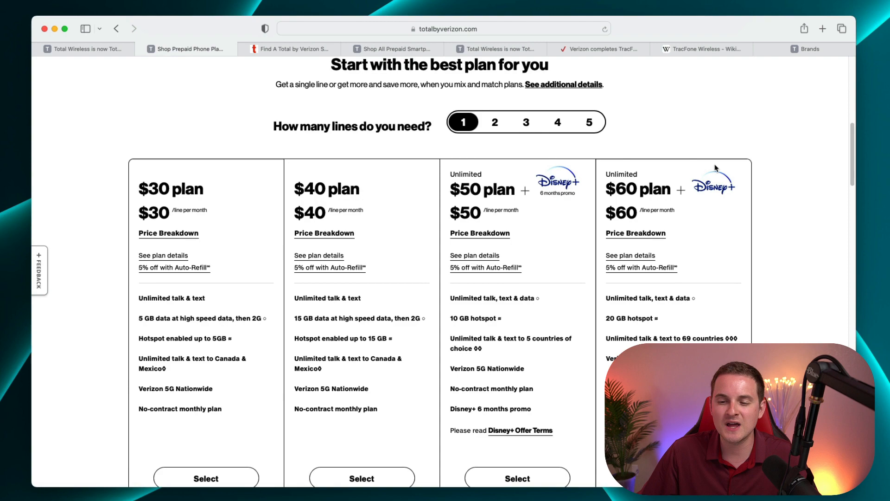
pyautogui.scroll(-3)
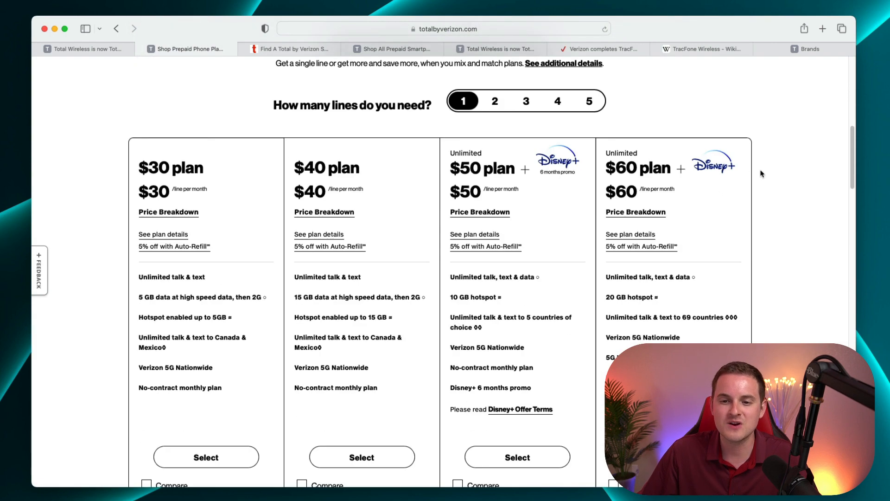
pyautogui.scroll(3)
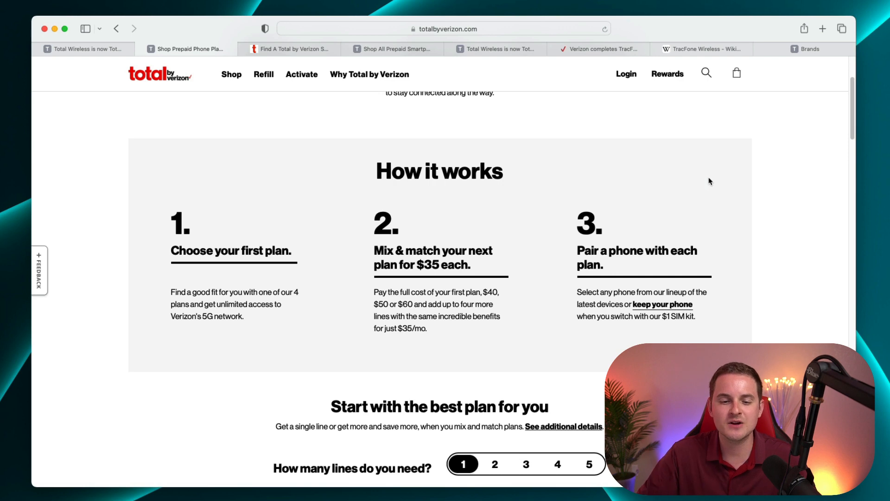
pyautogui.moveTo(343, 157)
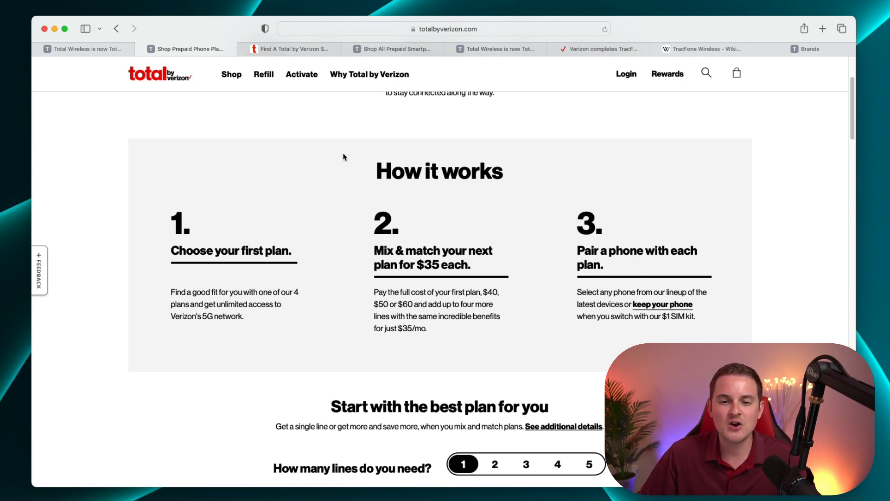
pyautogui.moveTo(325, 158)
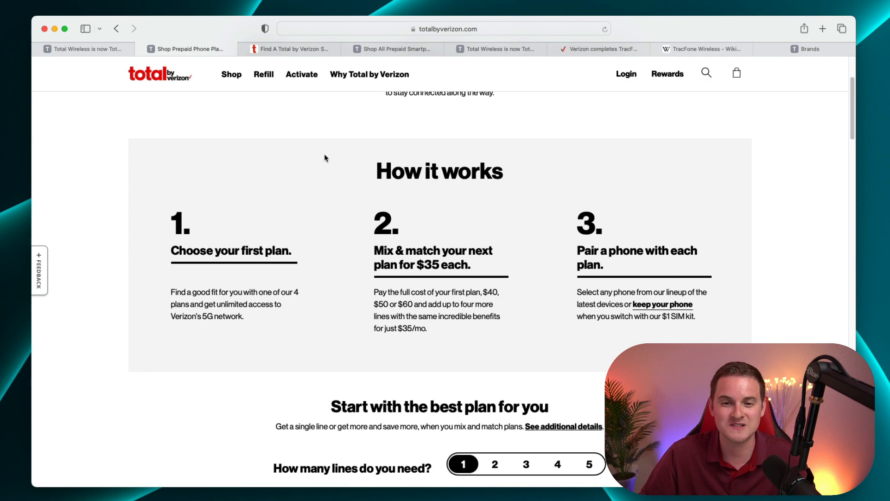
pyautogui.moveTo(760, 173)
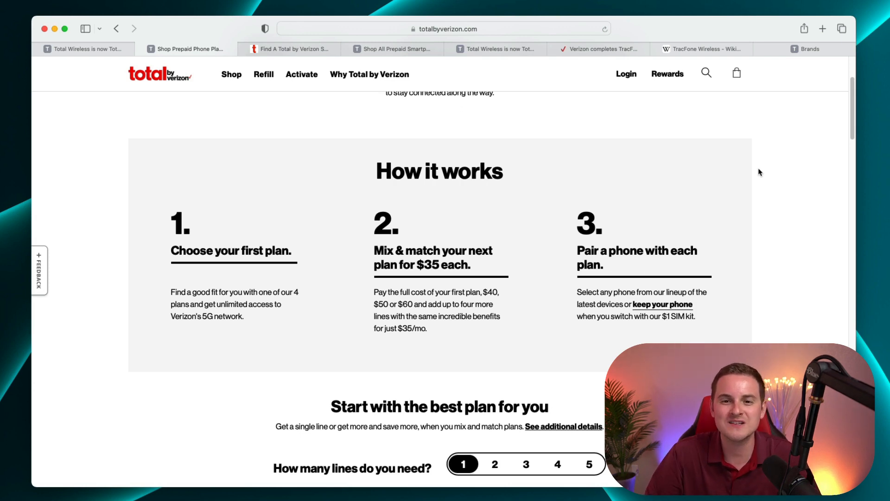
pyautogui.scroll(-3)
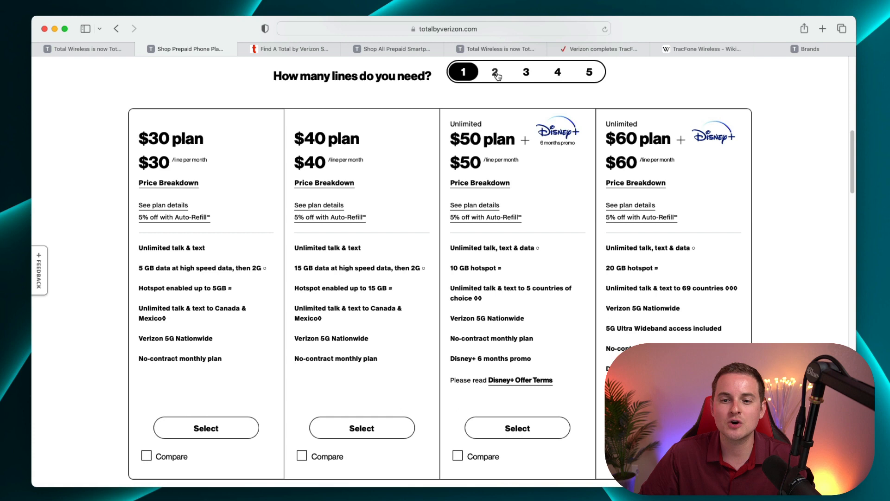
pyautogui.click(494, 73)
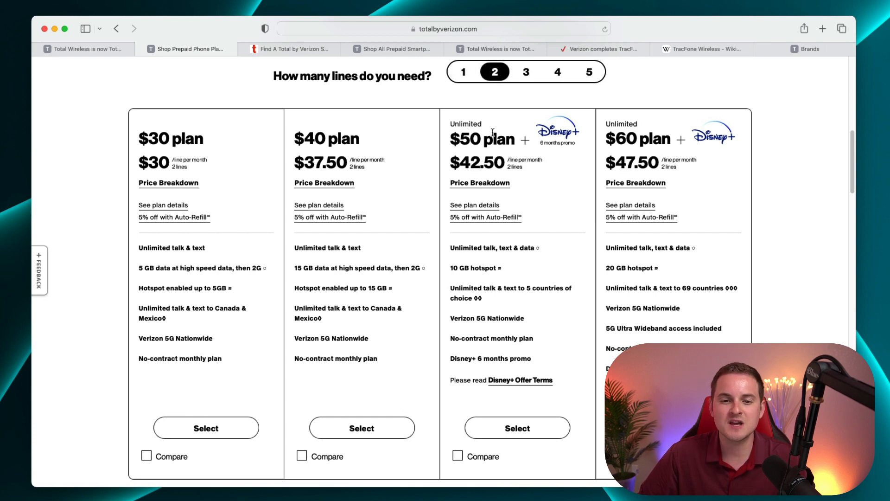
pyautogui.click(525, 71)
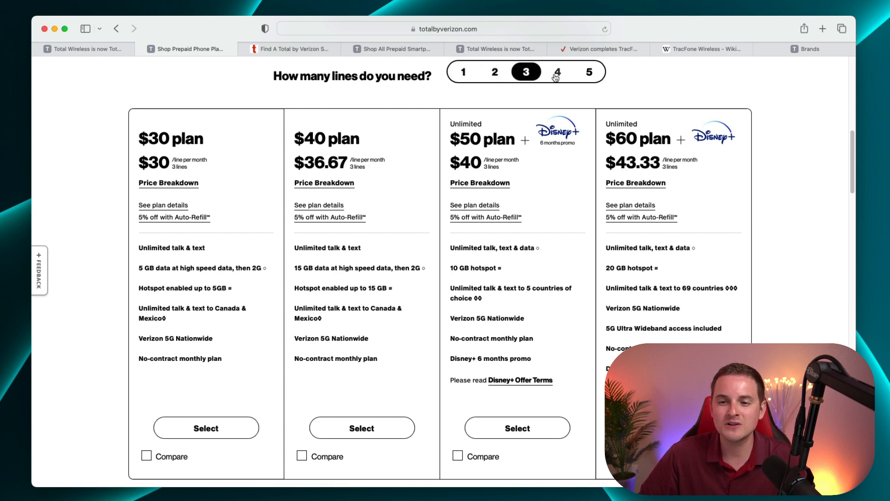
pyautogui.click(557, 72)
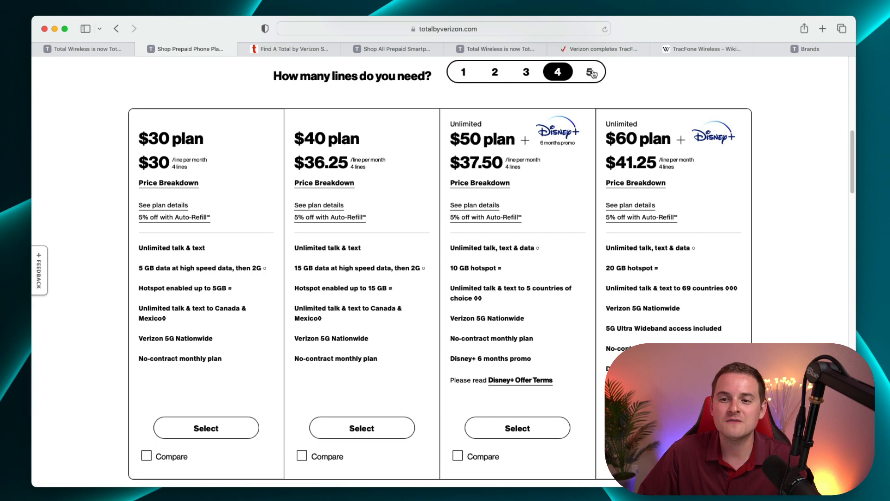
pyautogui.click(589, 72)
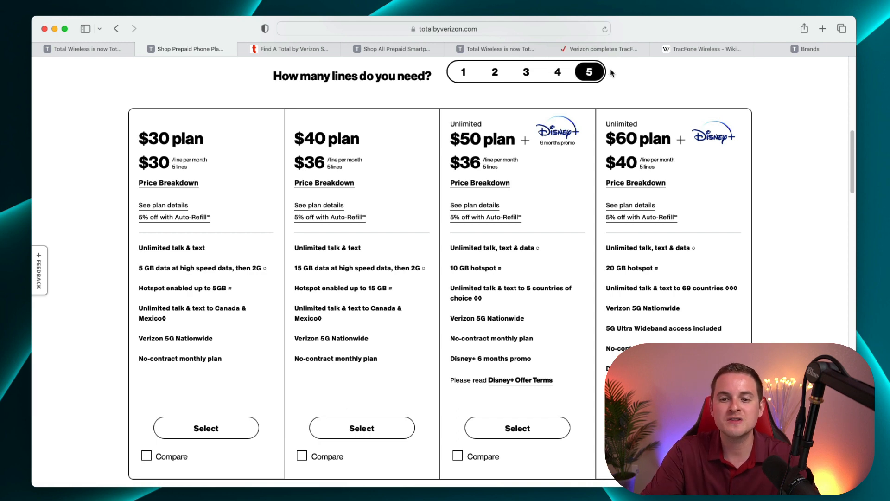
pyautogui.click(463, 73)
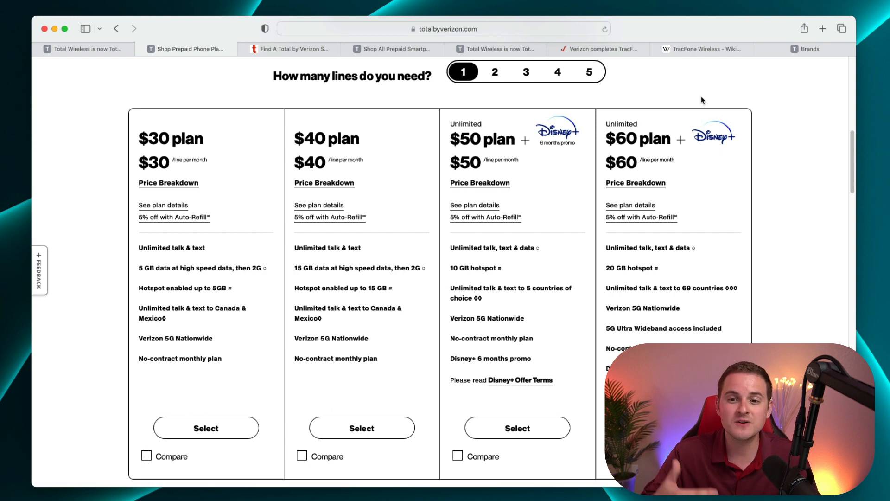
pyautogui.scroll(-3)
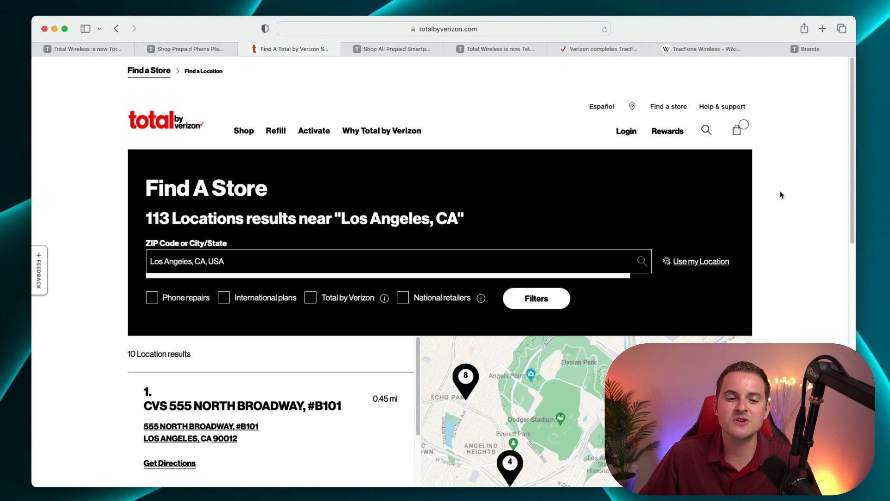
# Scroll through the Los Angeles Total by Verizon store results and map
pyautogui.scroll(-3)
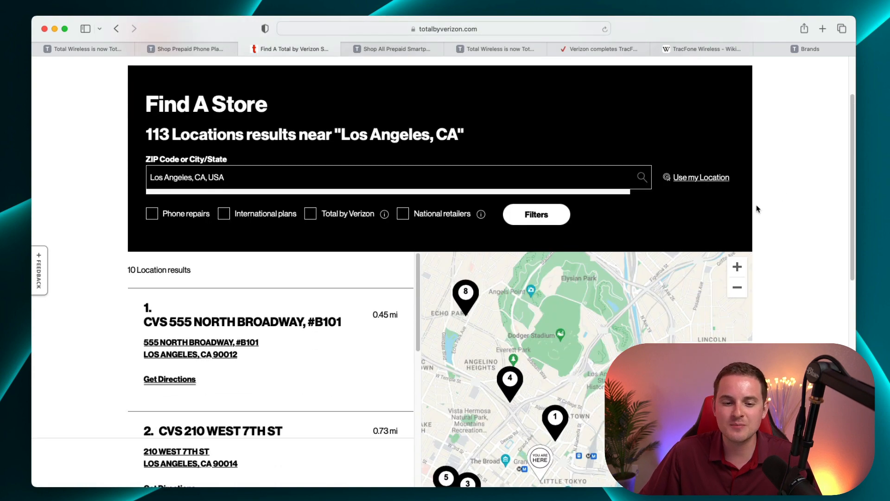
pyautogui.scroll(-3)
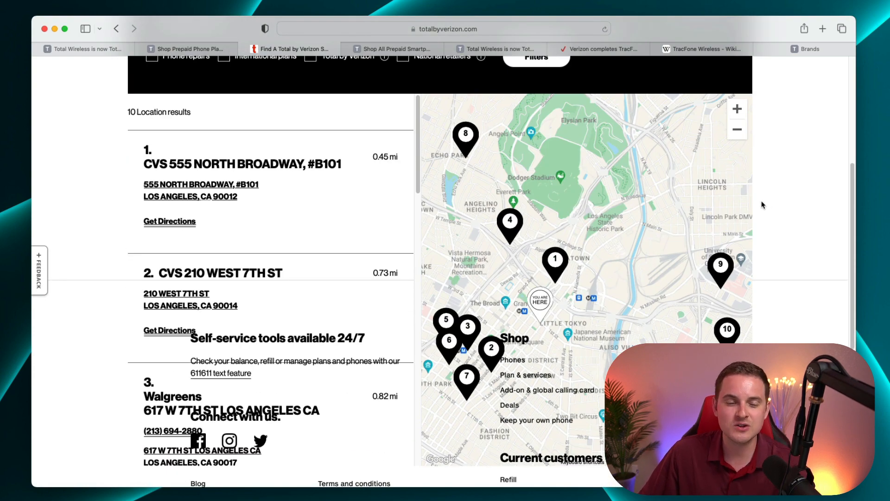
pyautogui.scroll(3)
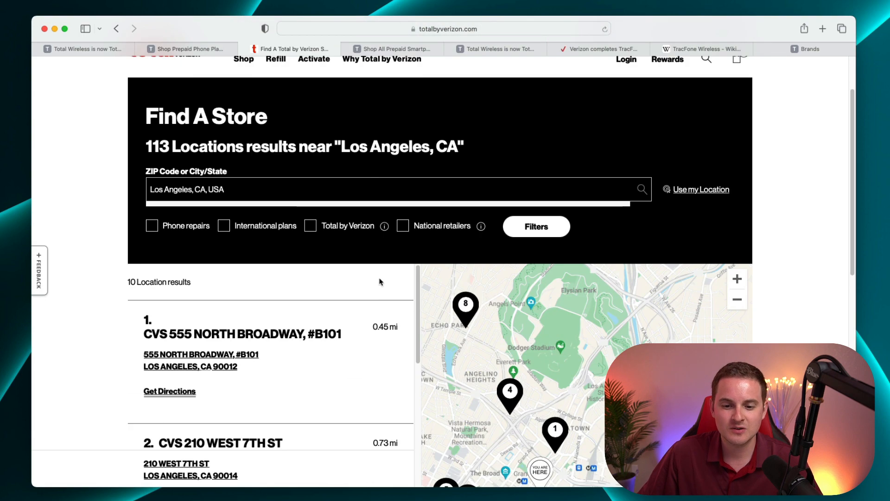
pyautogui.scroll(-3)
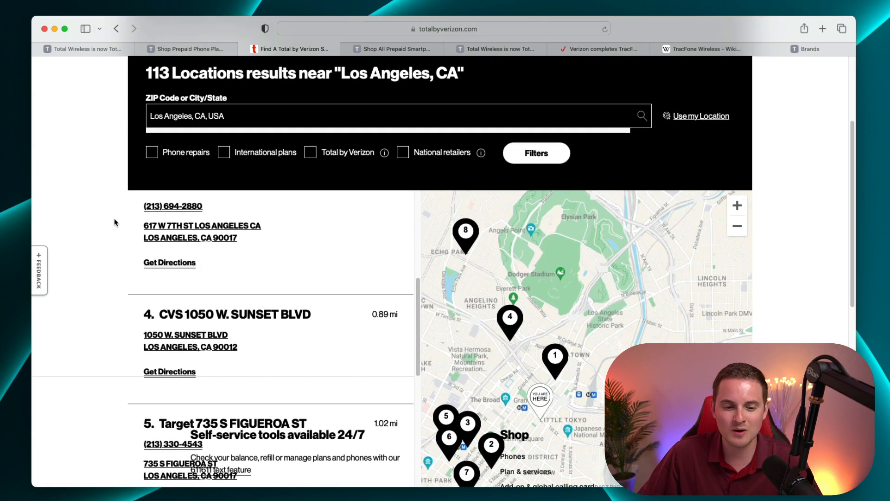
pyautogui.scroll(-3)
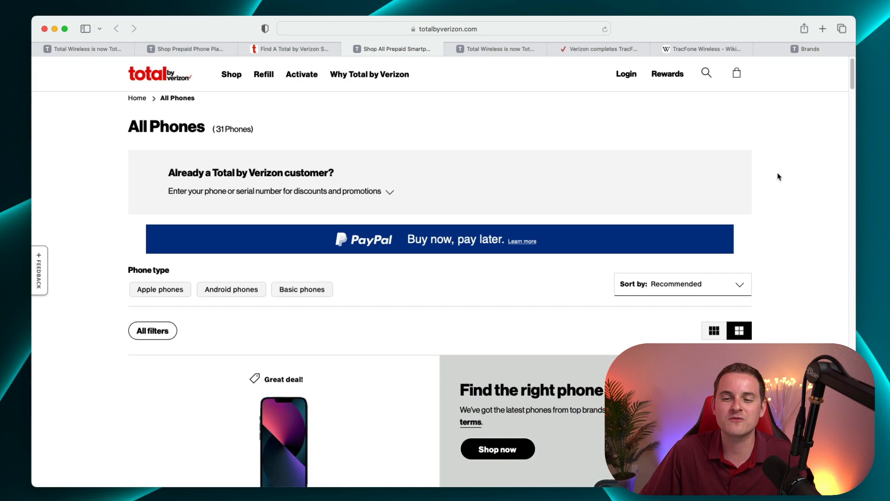
pyautogui.scroll(-3)
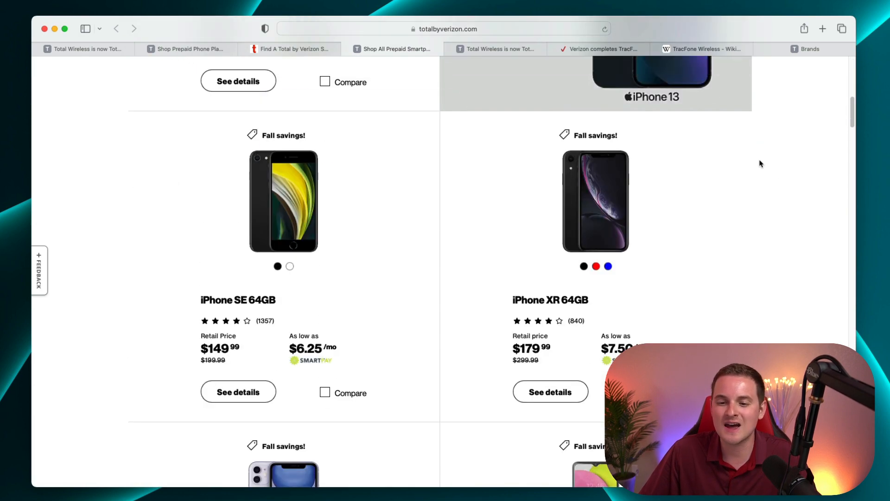
pyautogui.scroll(-3)
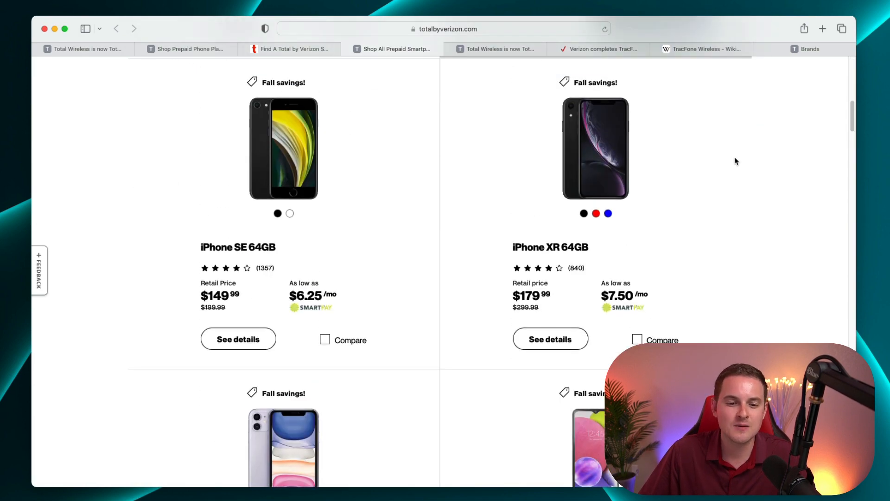
pyautogui.scroll(-3)
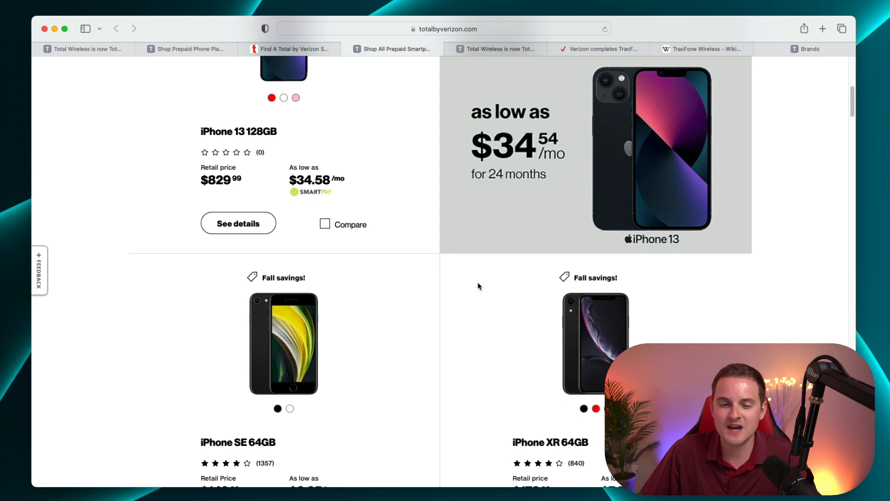
pyautogui.scroll(3)
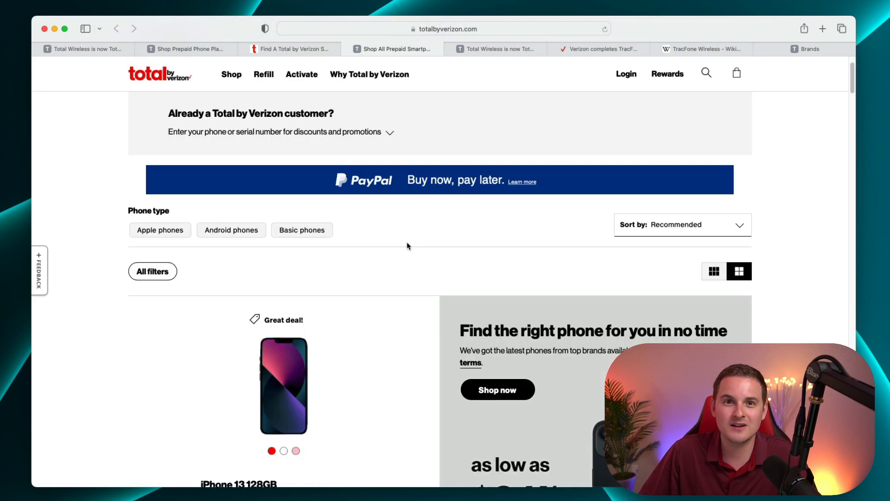
pyautogui.scroll(-3)
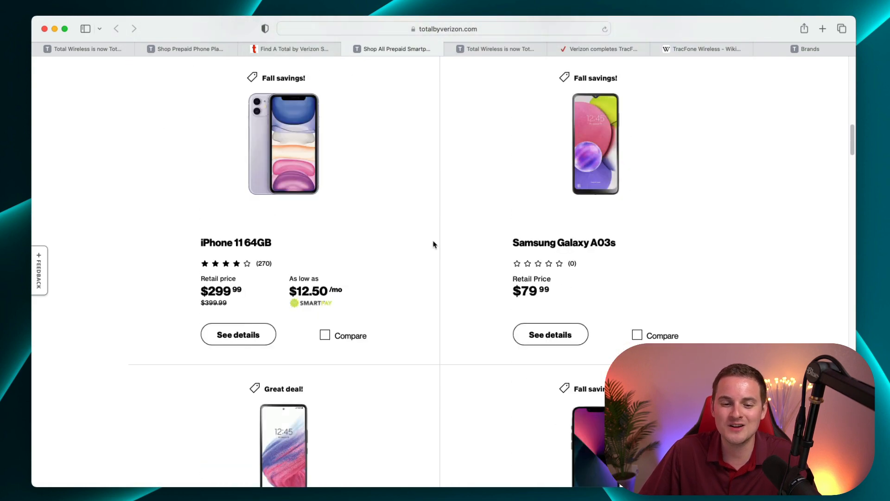
pyautogui.scroll(-3)
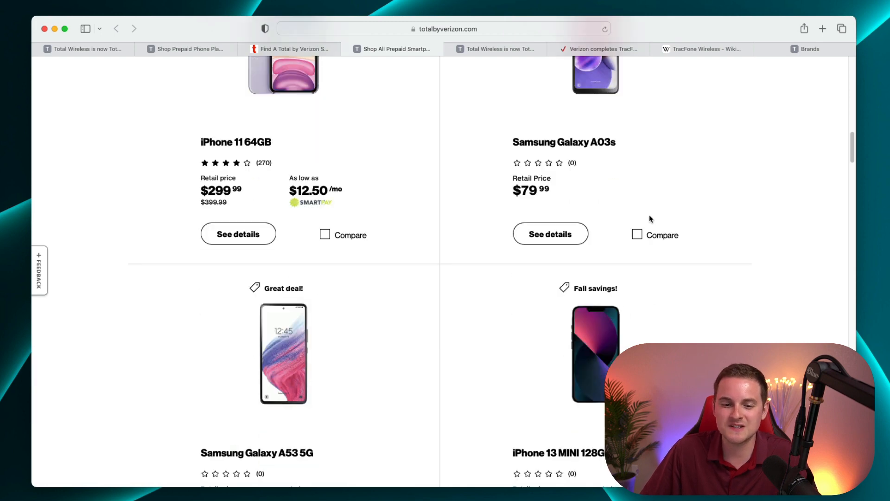
pyautogui.scroll(-3)
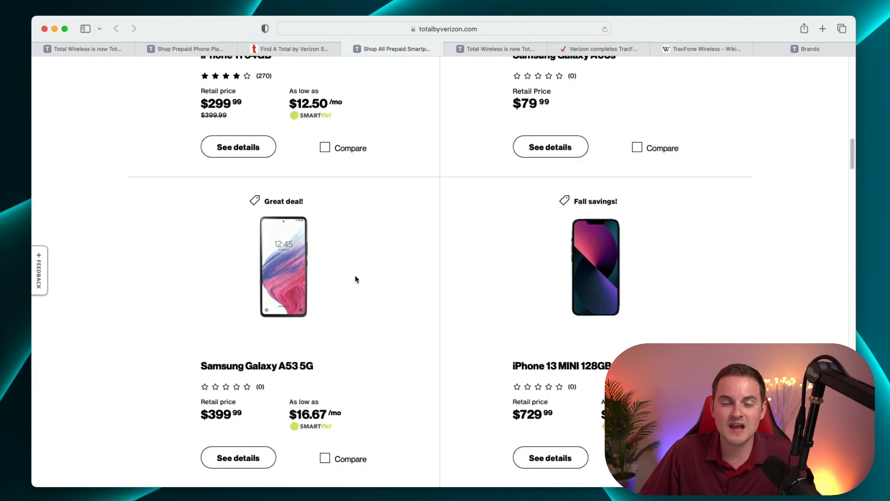
pyautogui.scroll(-3)
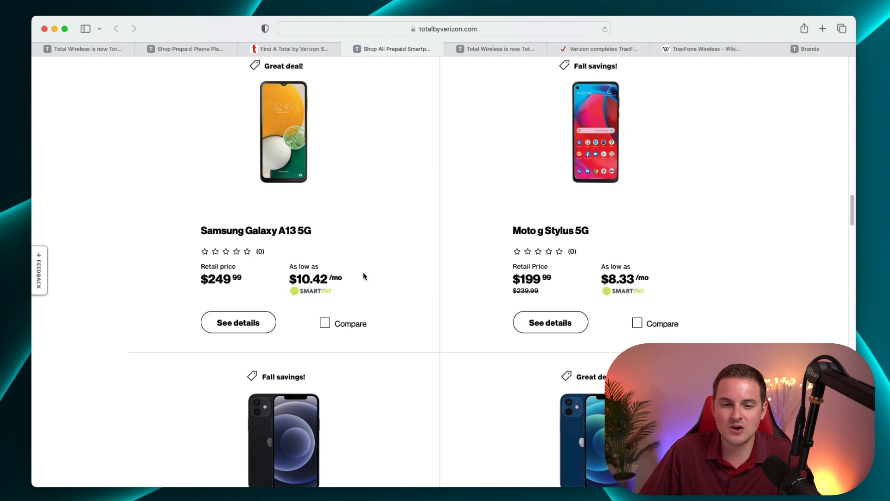
pyautogui.scroll(-3)
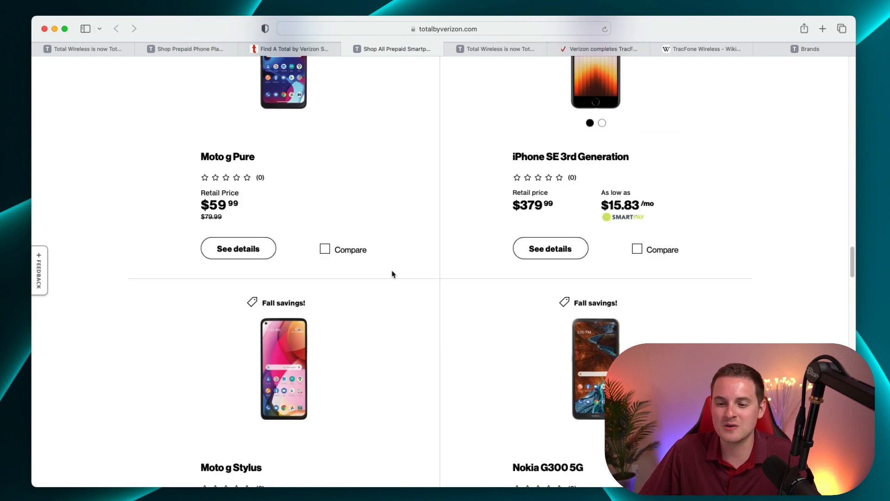
pyautogui.scroll(-3)
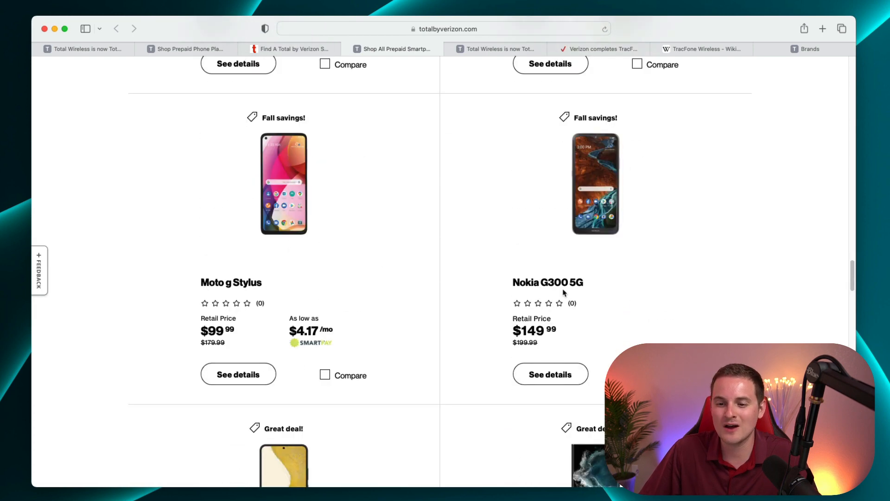
pyautogui.scroll(-3)
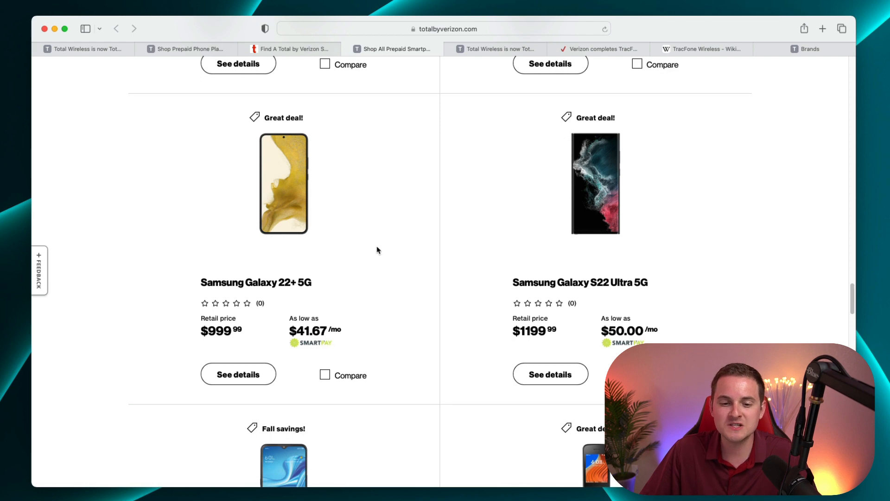
pyautogui.scroll(-3)
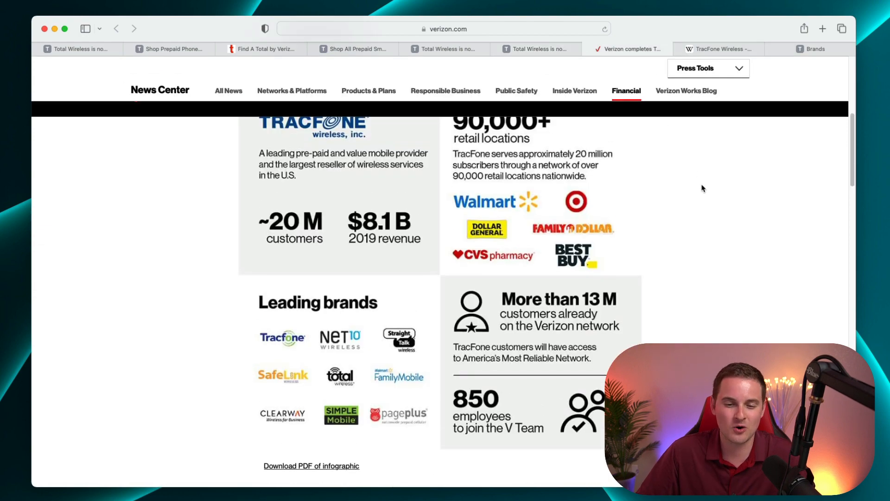
# Scroll up to the top of the News Center's TracFone acquisition infographic
pyautogui.scroll(3)
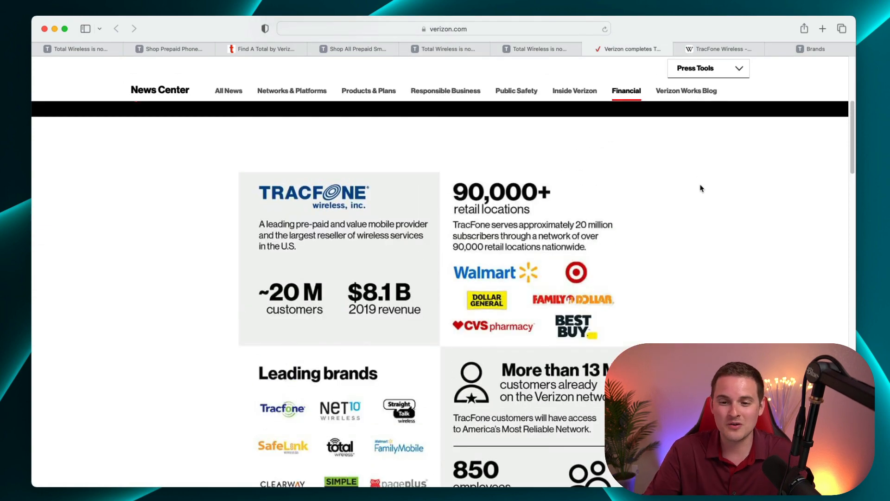